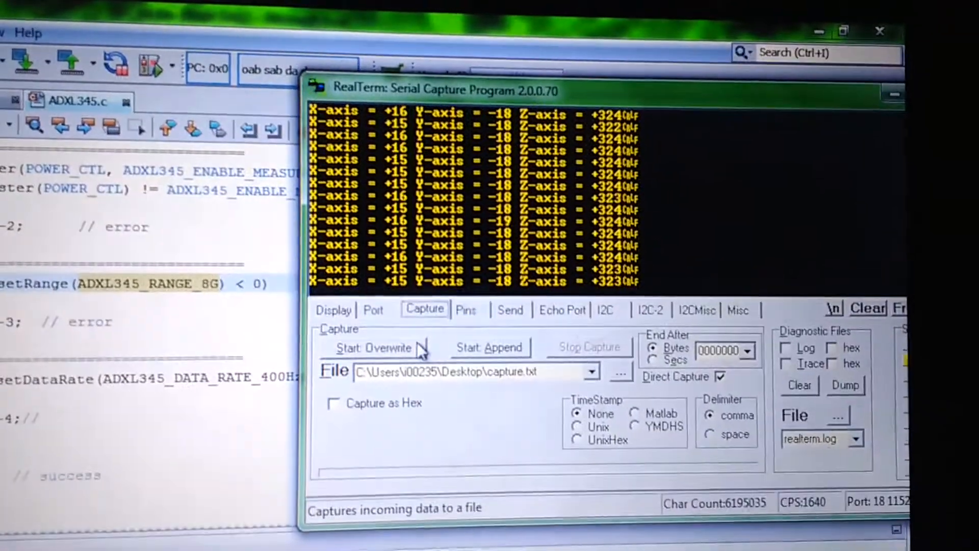
Start overwrite capture of the accelerometer readings into capture.txt.
left_click(375, 347)
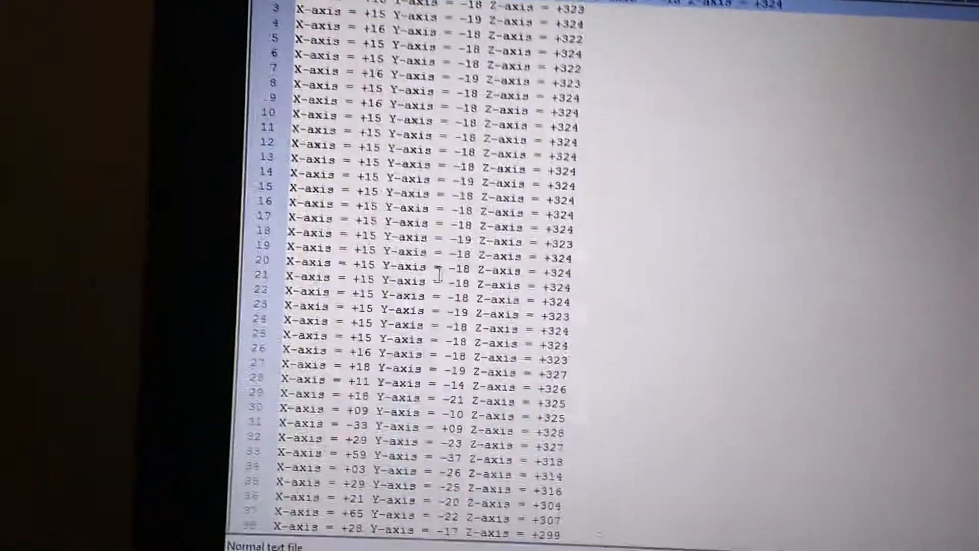
Scroll through capture.txt to check the X, Y and Z axis readings.
scroll("down", 3)
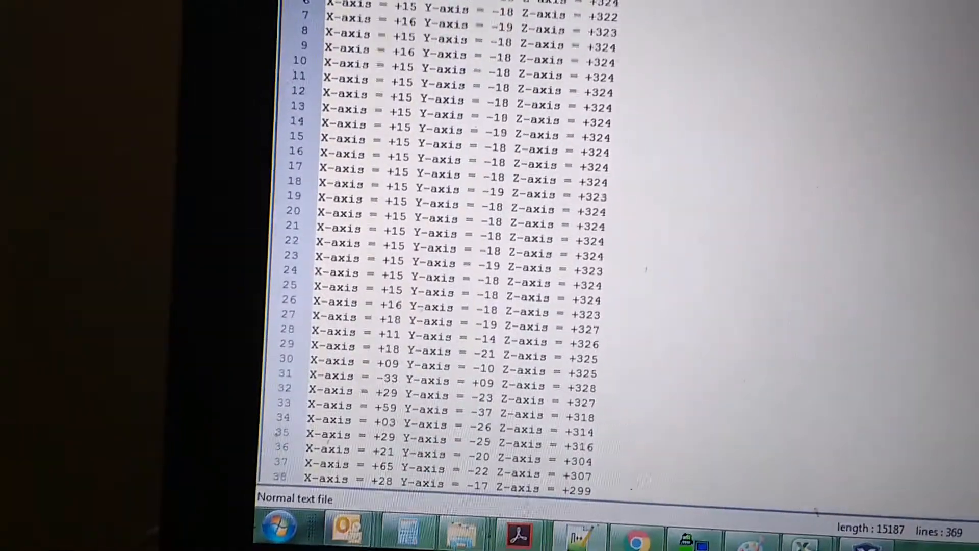
scroll("down", 3)
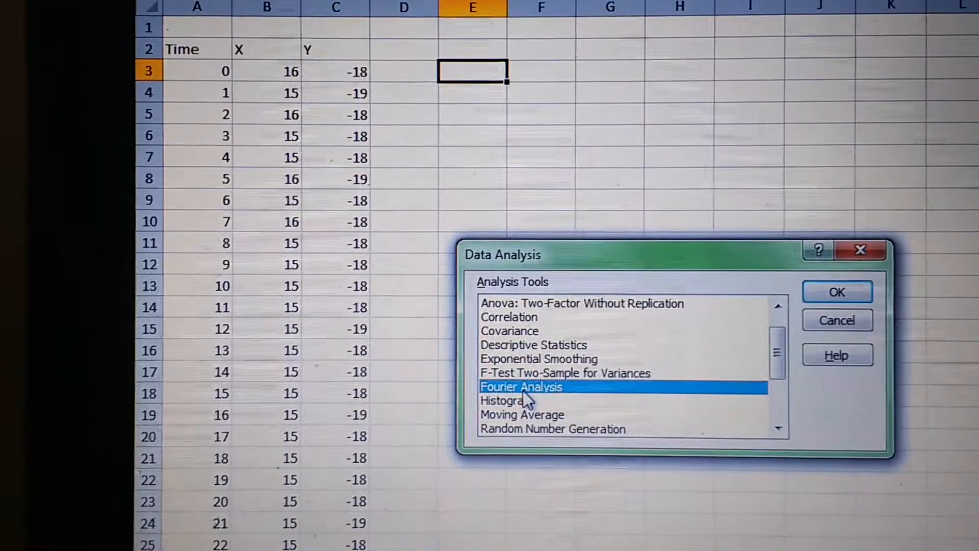
Run Fourier Analysis on the X readings, input $B$3:$B$258, output $E$3:$E$258.
left_click(837, 292)
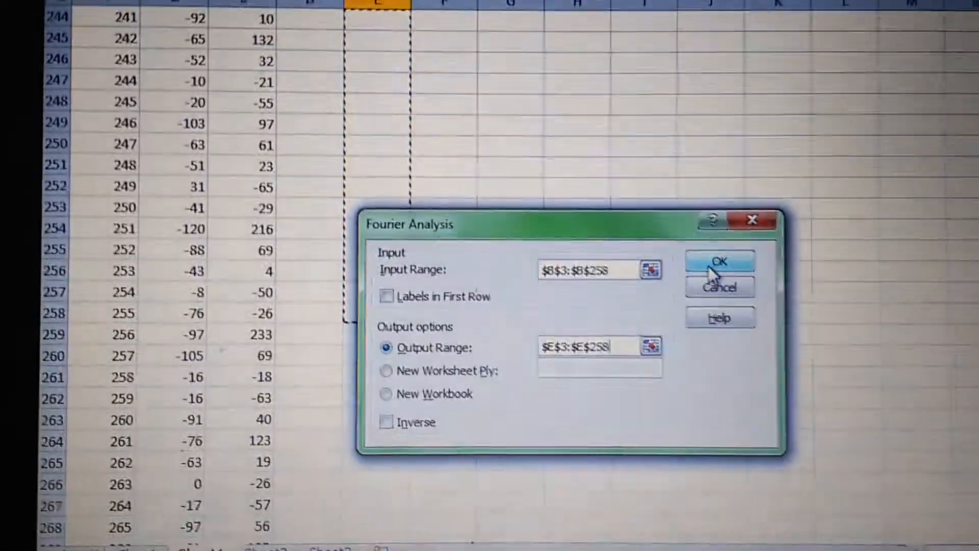
left_click(719, 260)
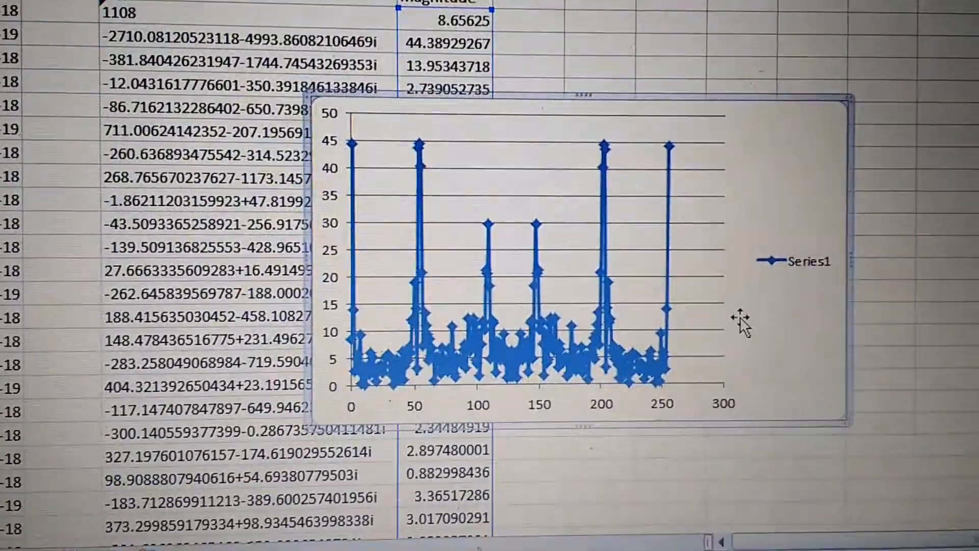
Move the FFT magnitude chart to a new chart sheet, Chart2.
scroll("down", 3)
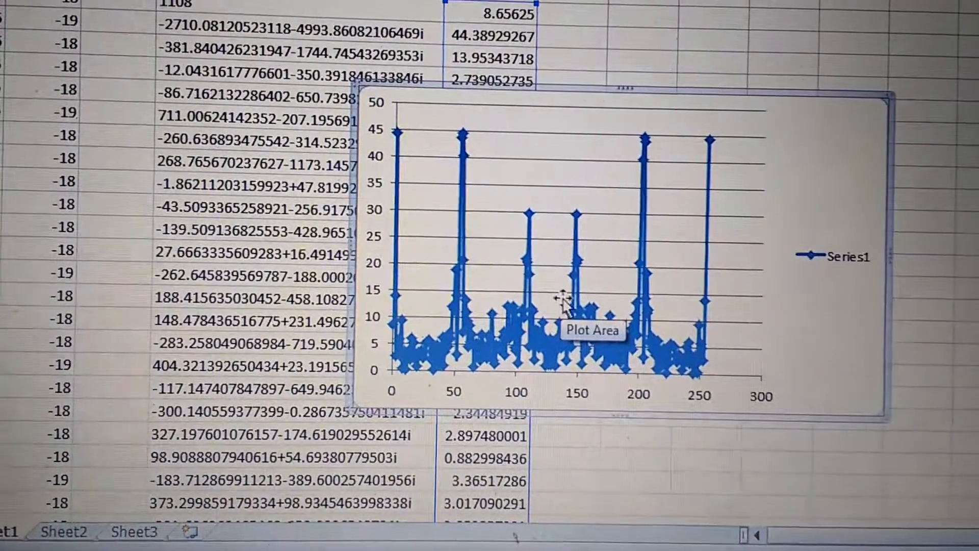
mouse_move(671, 306)
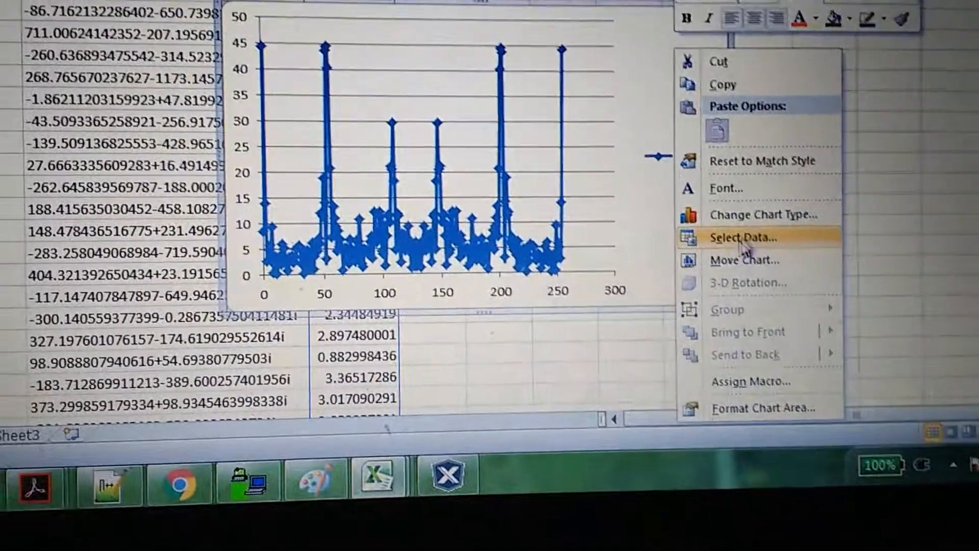
left_click(745, 261)
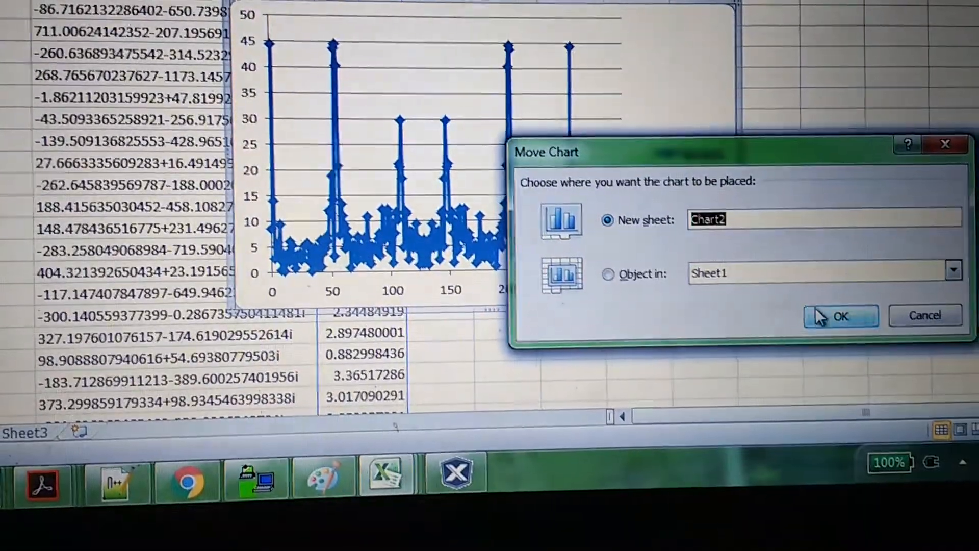
left_click(840, 315)
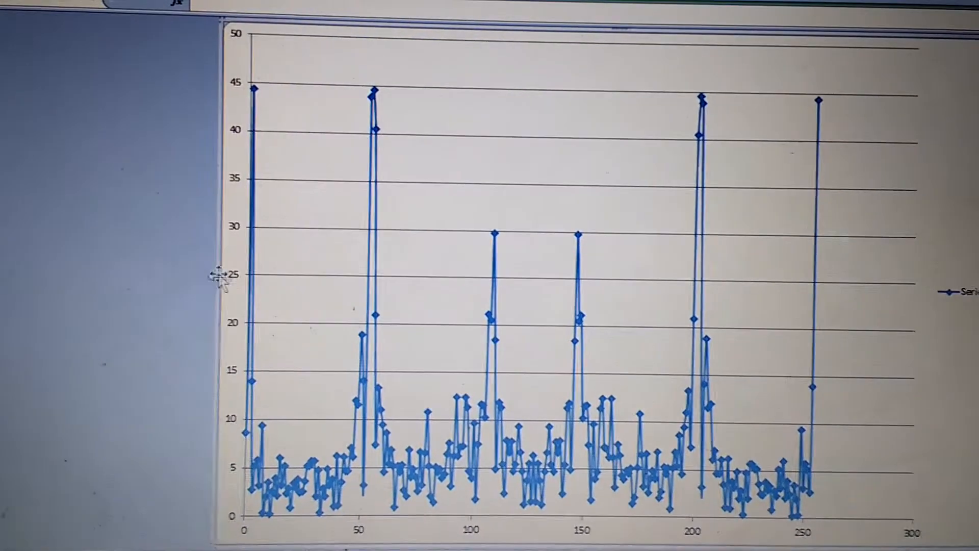
mouse_move(255, 87)
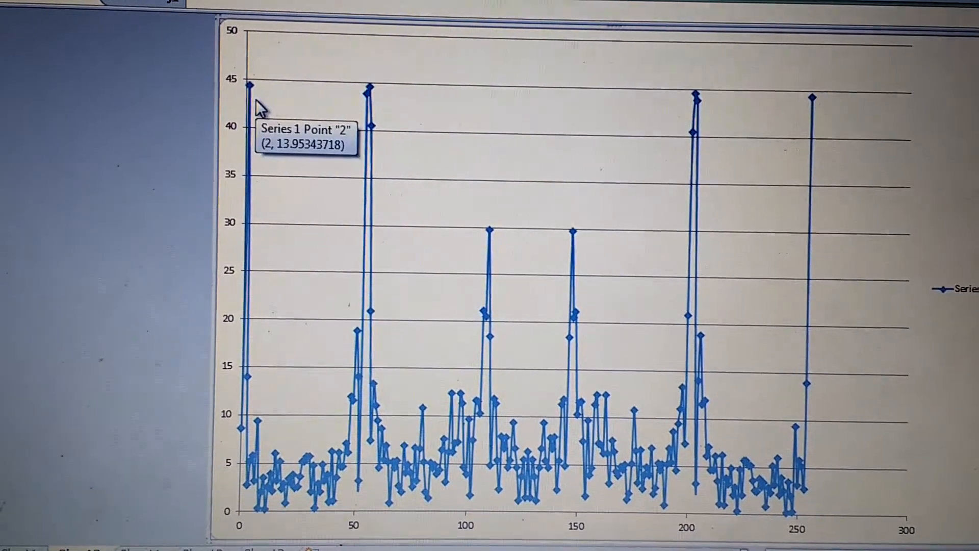
mouse_move(381, 109)
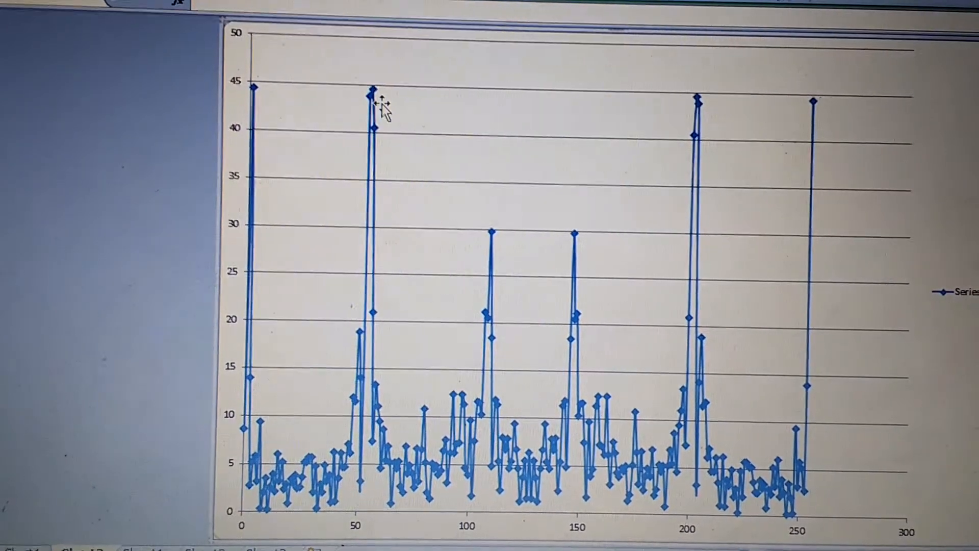